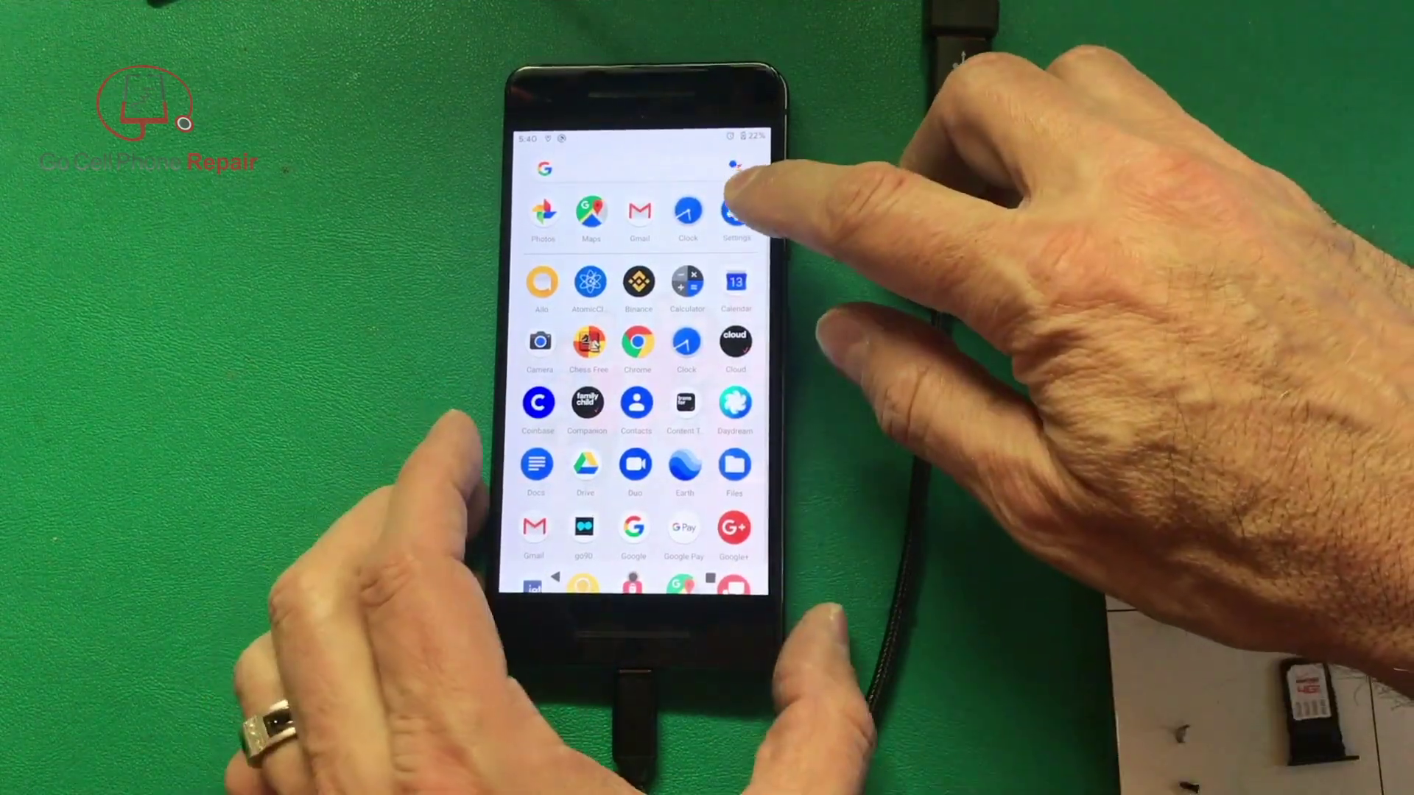
Reach Display settings from the app drawer and drag the brightness slider to test it.
click(736, 214)
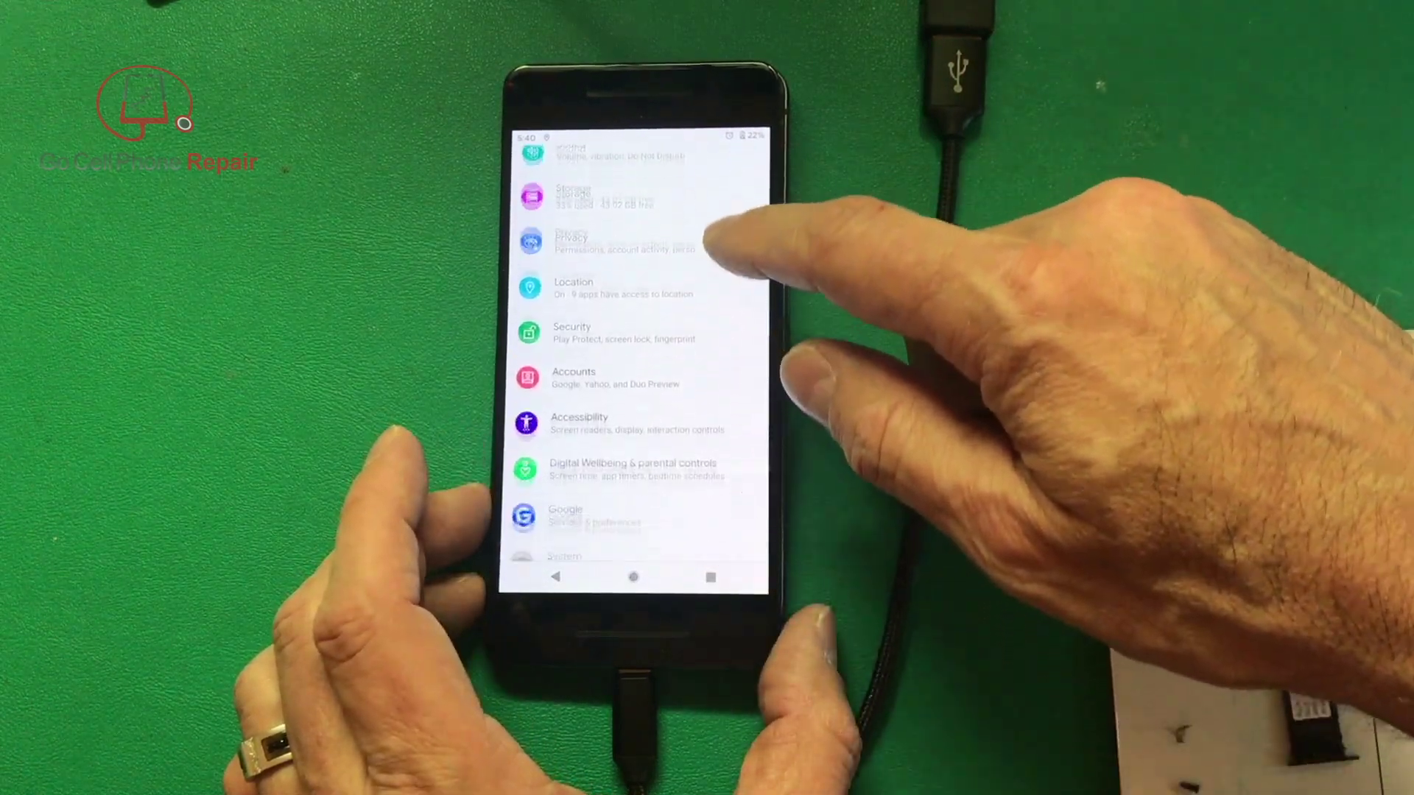
scroll(down, 3)
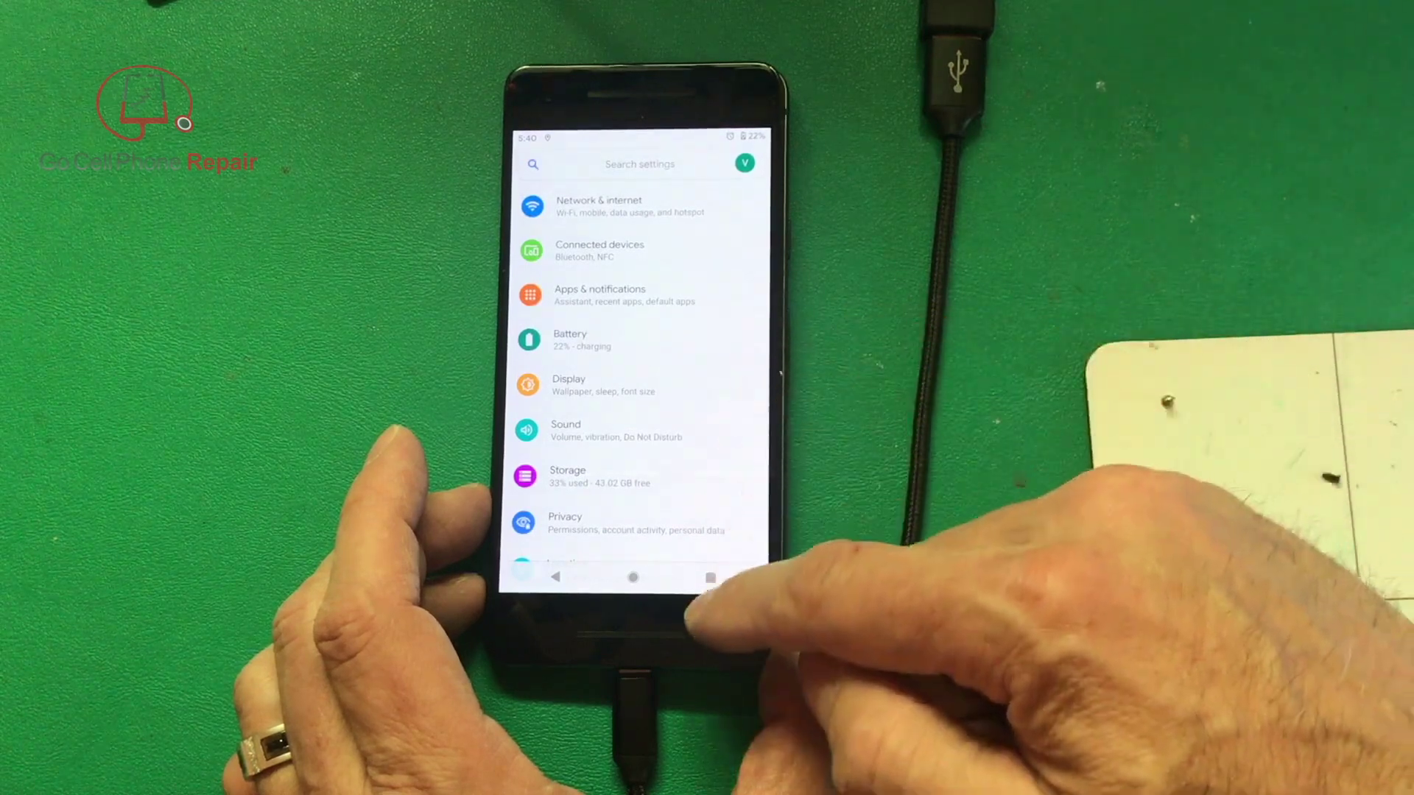
click(568, 384)
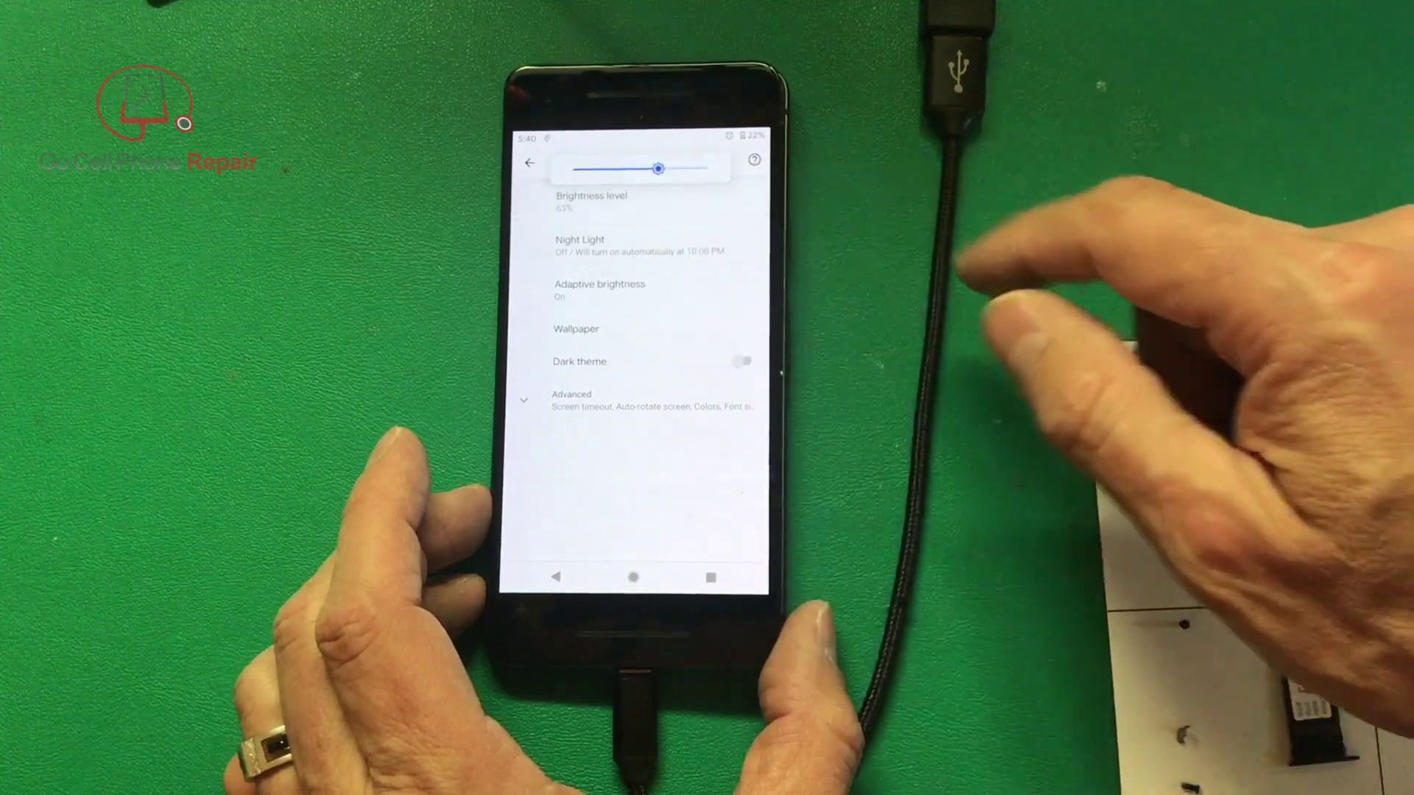
drag(658, 168, 595, 168)
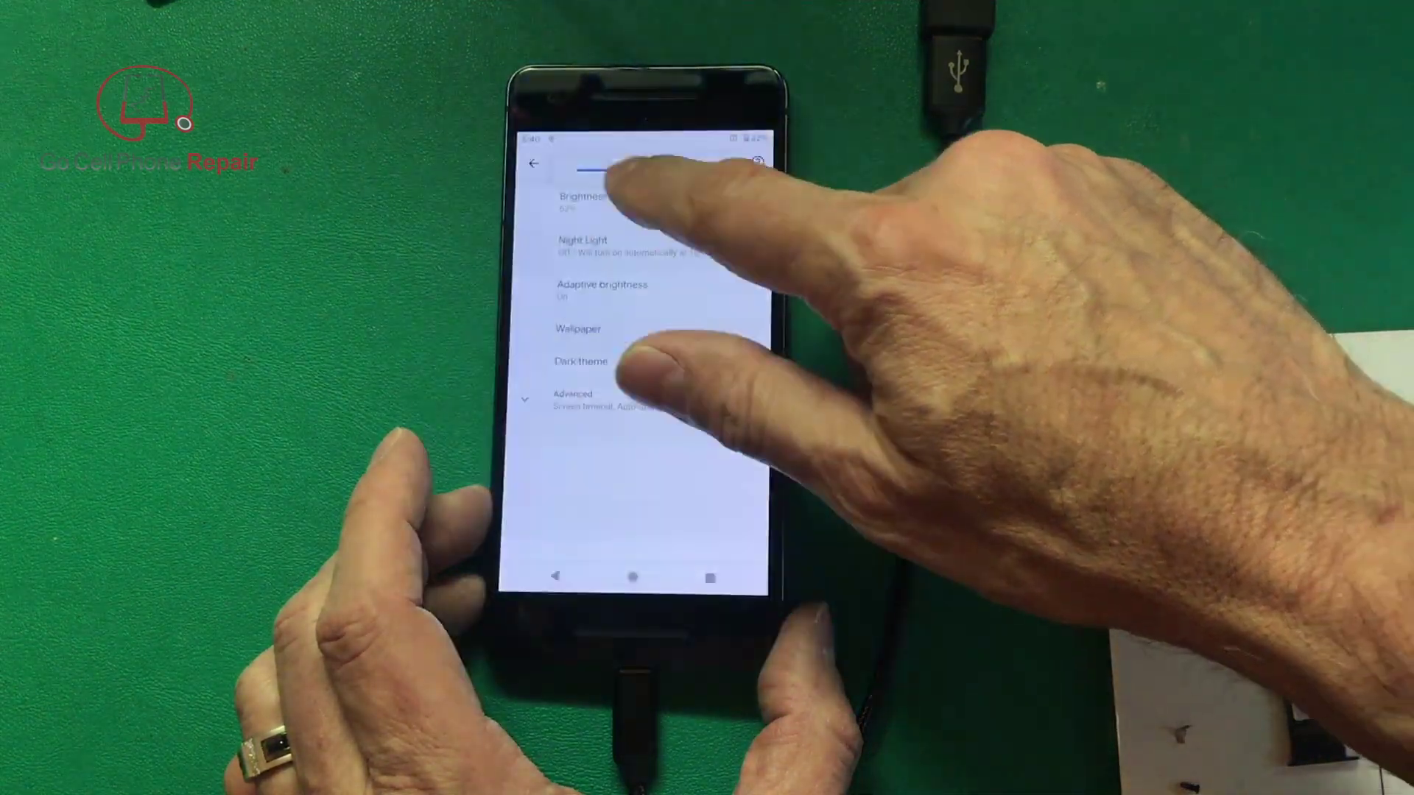